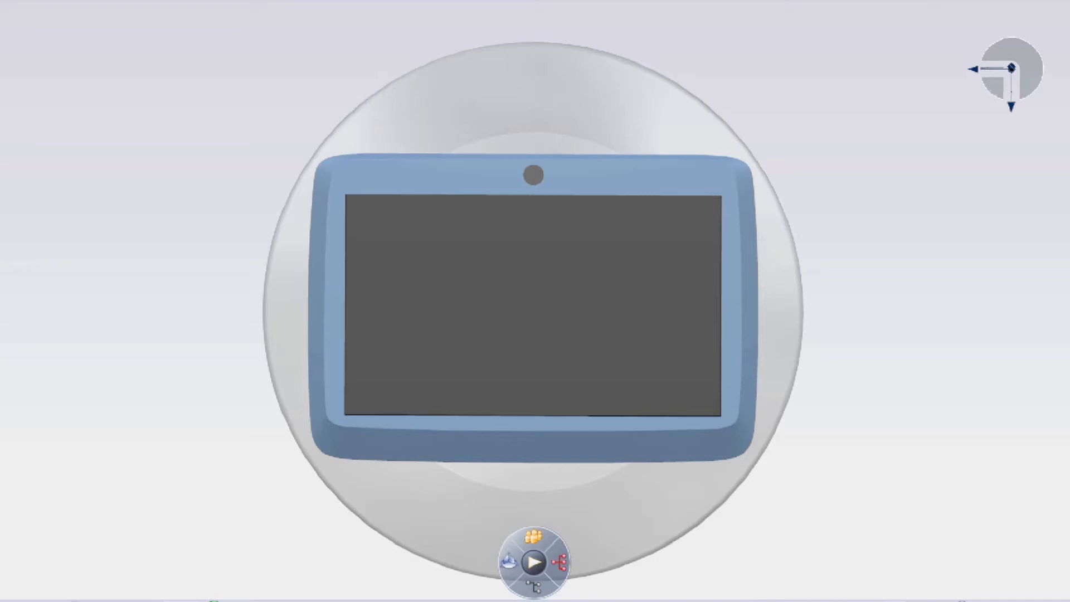
Run the explode animation so the tablet separates into bezel, screen, back housing and circuit board.
left_click(535, 562)
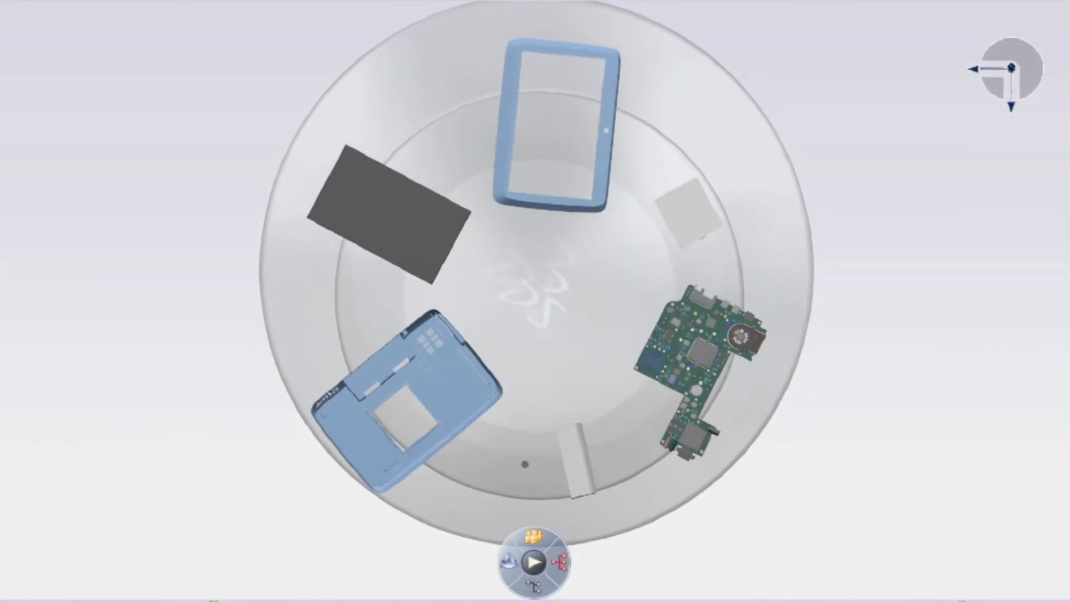